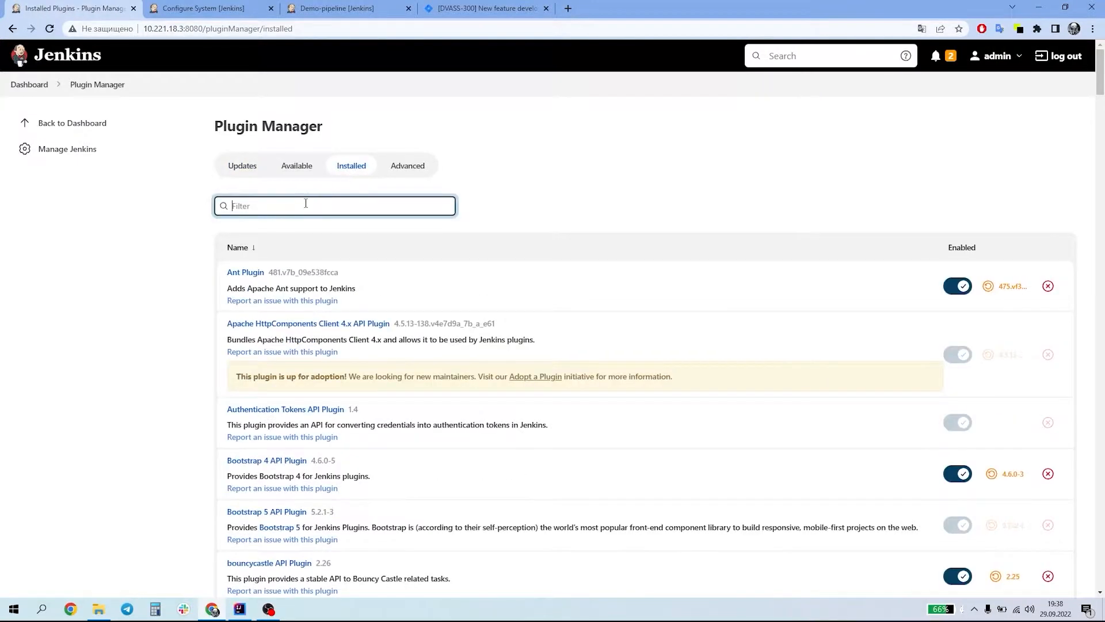
Filter Jenkins's installed plugins by 'DevOps' to show the zOS DevOps Plugin
type("DevOp")
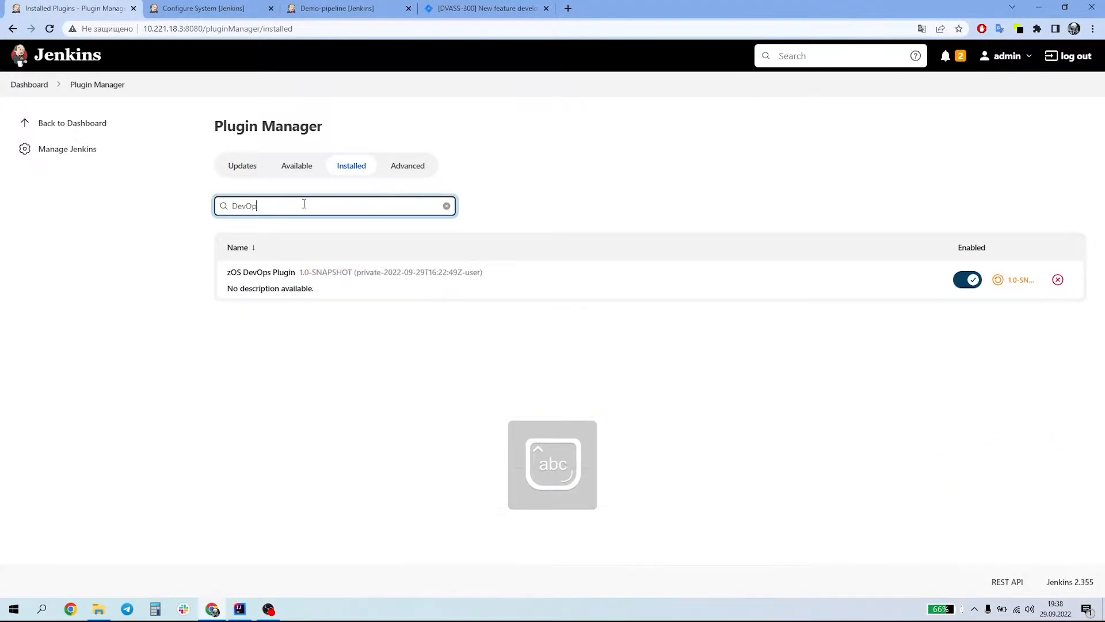
type("s")
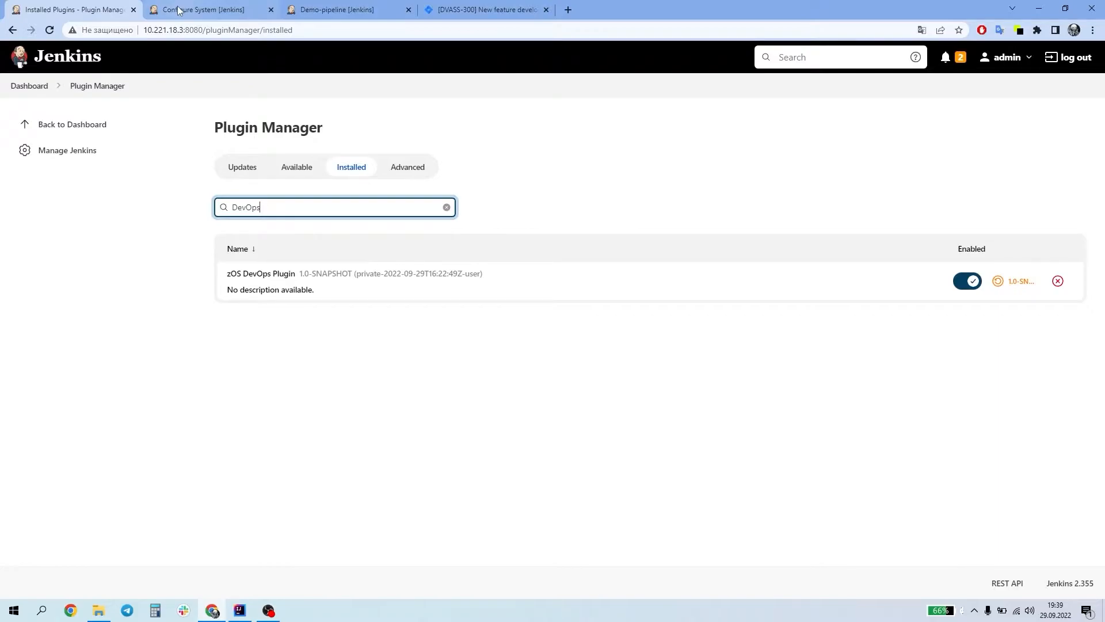
Save the Jenkins configuration holding the zosmfad z/OS connection, then return to IntelliJ IDEA
left_click(204, 10)
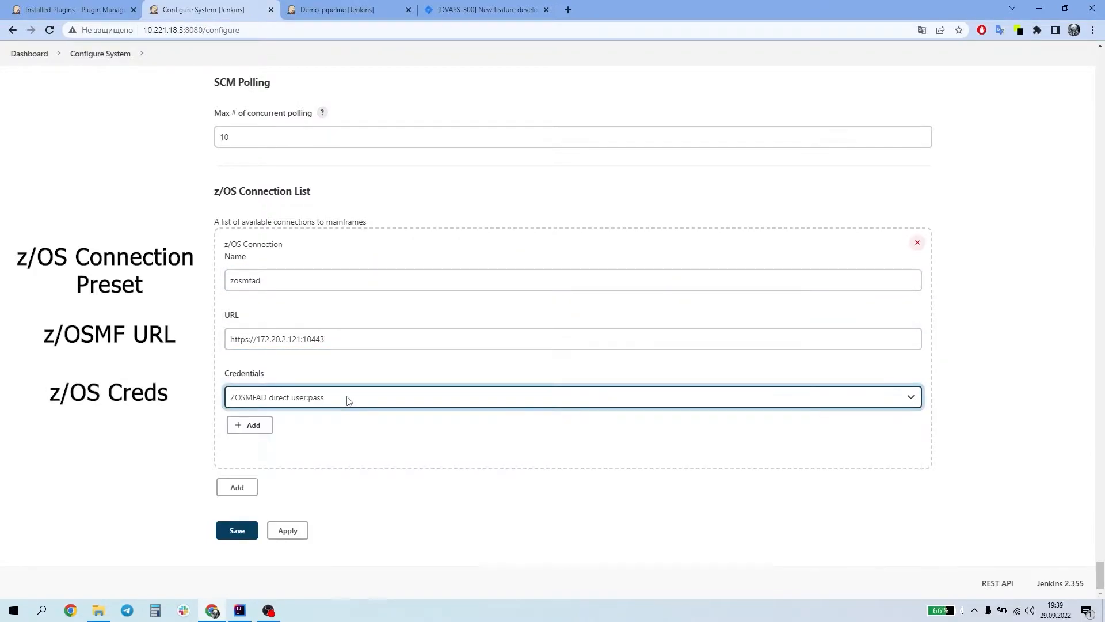
left_click(249, 424)
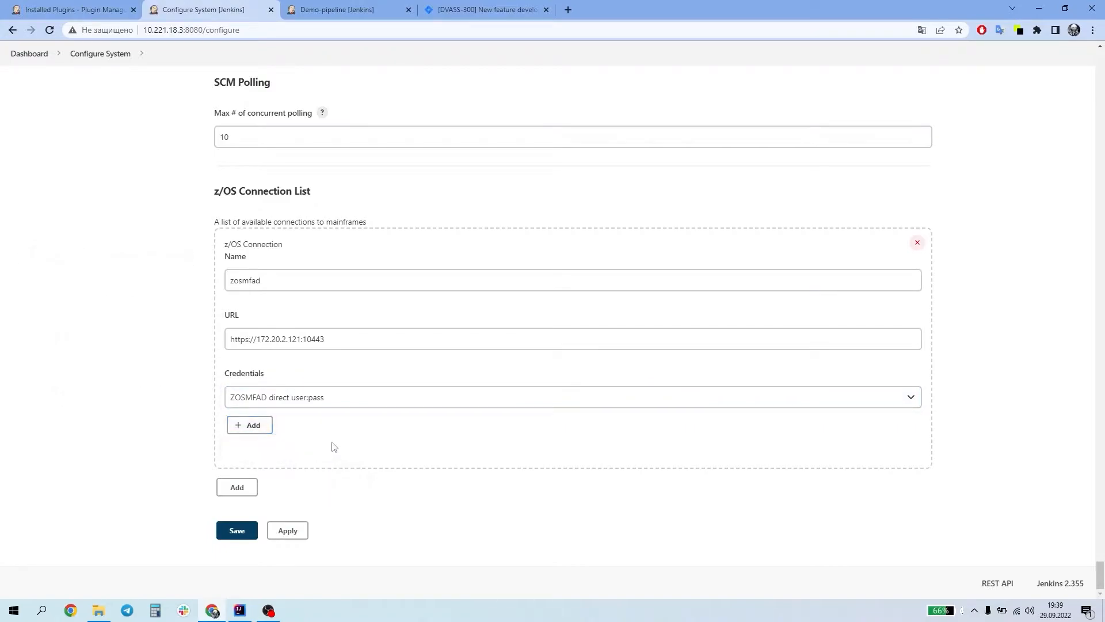
left_click(236, 487)
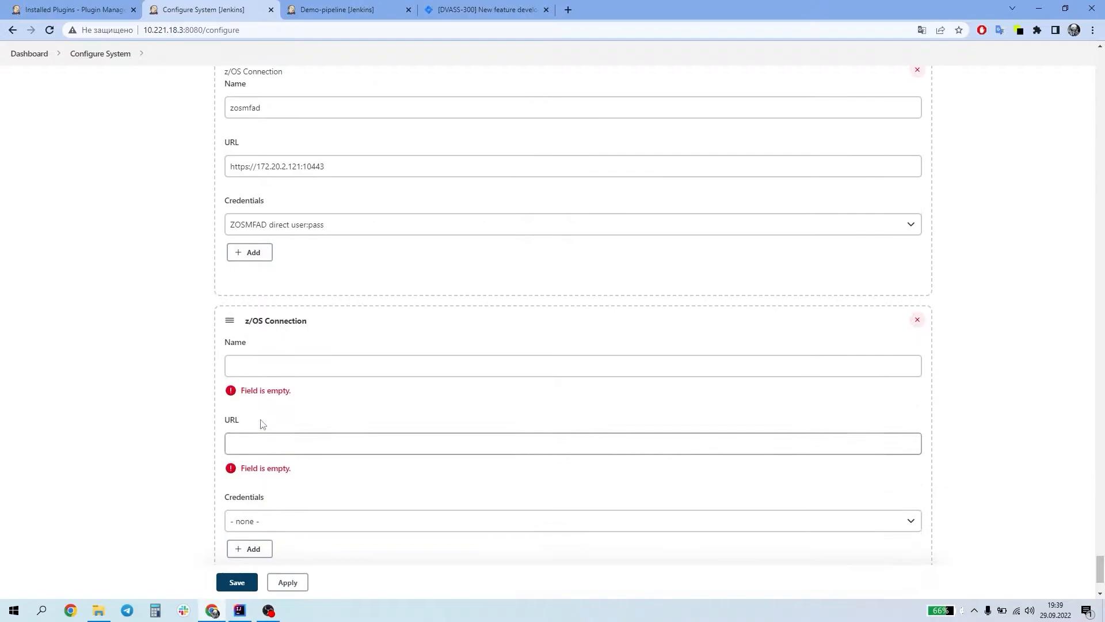
scroll("down", 3)
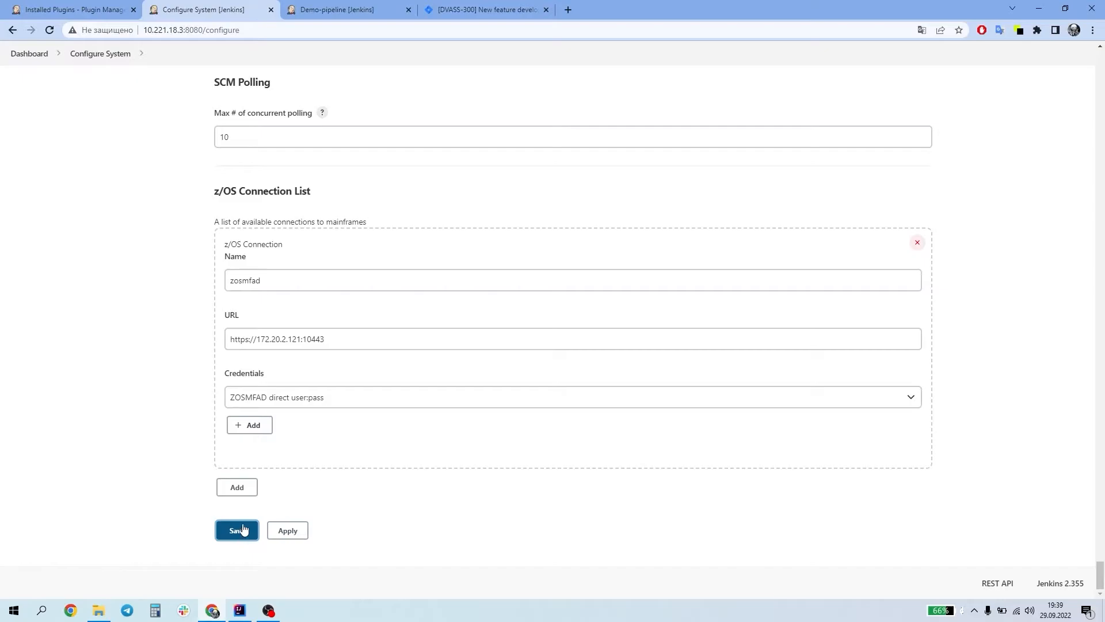
left_click(485, 10)
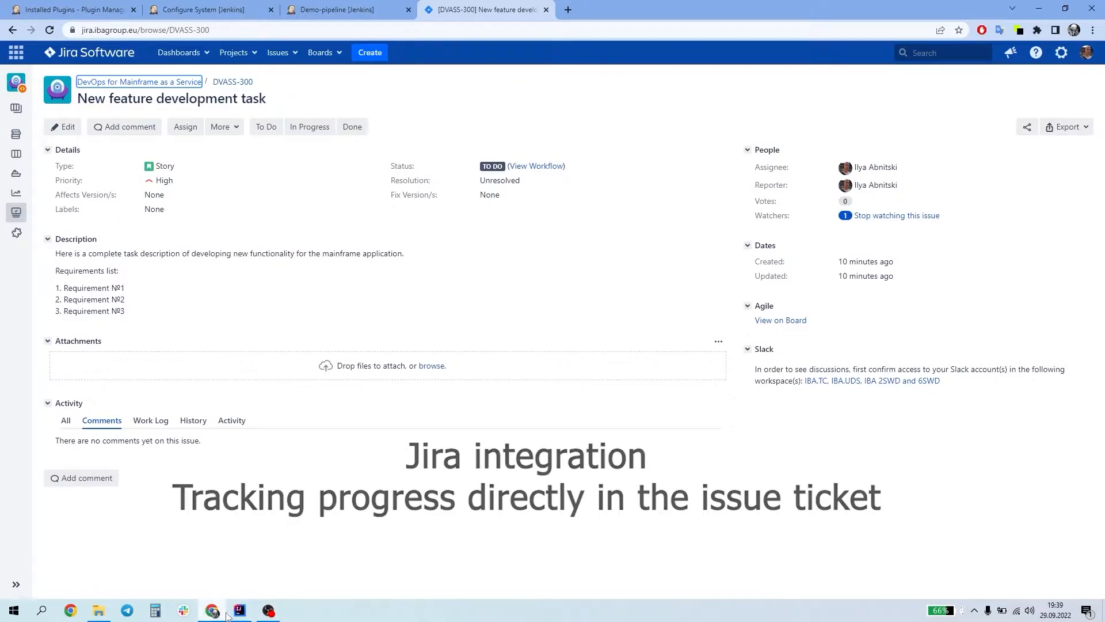
left_click(239, 611)
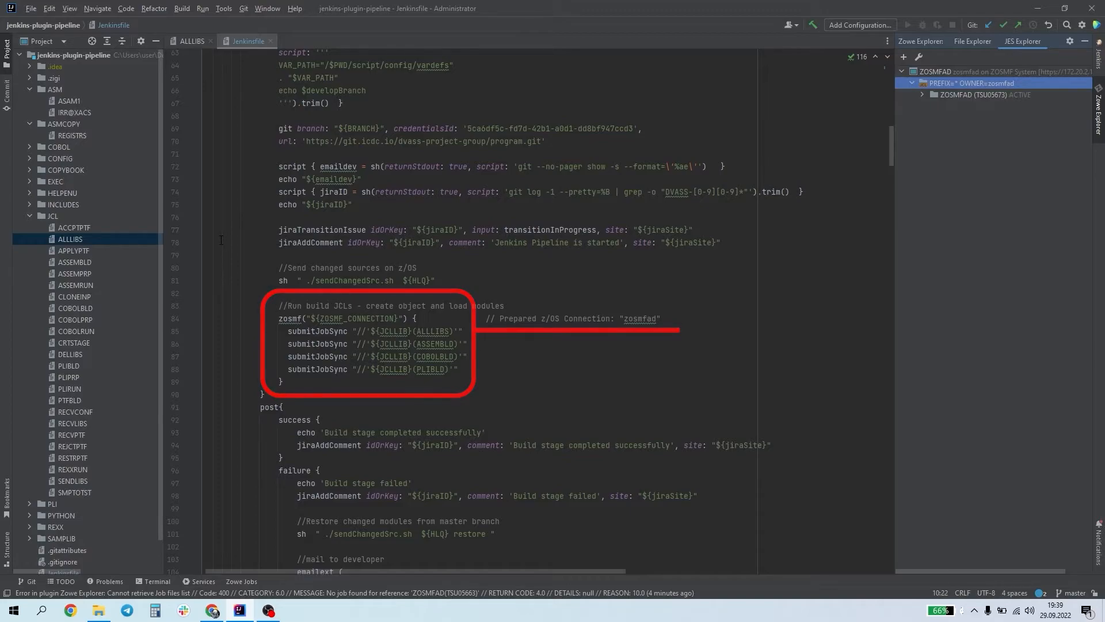
Refresh the zosmfad job list twice via the PREFIX filter in Zowe JES Explorer
right_click(972, 83)
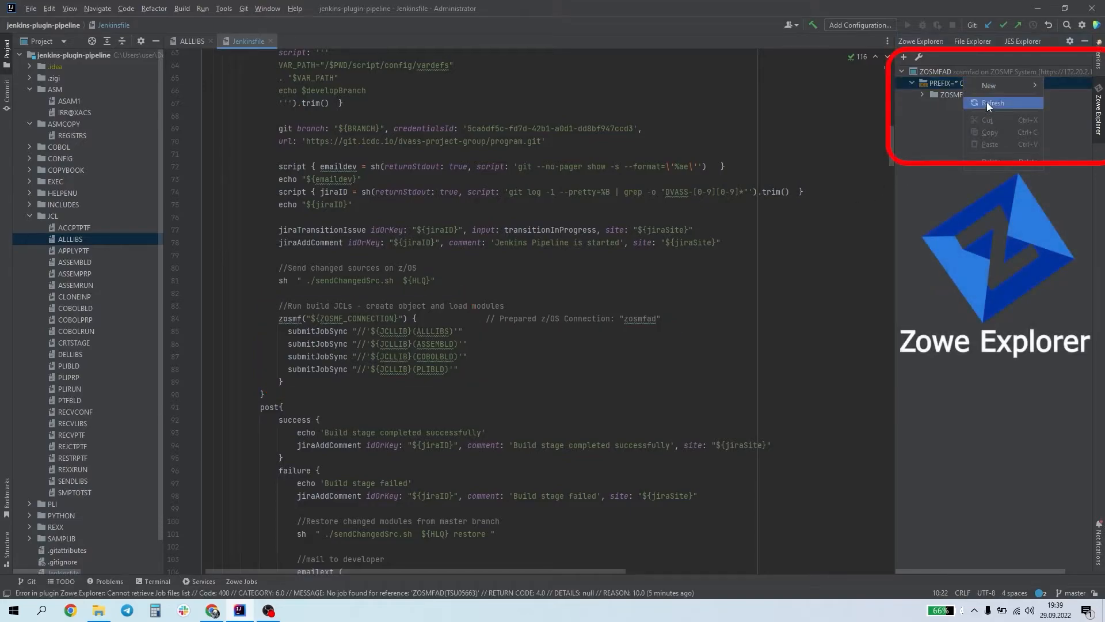
left_click(994, 103)
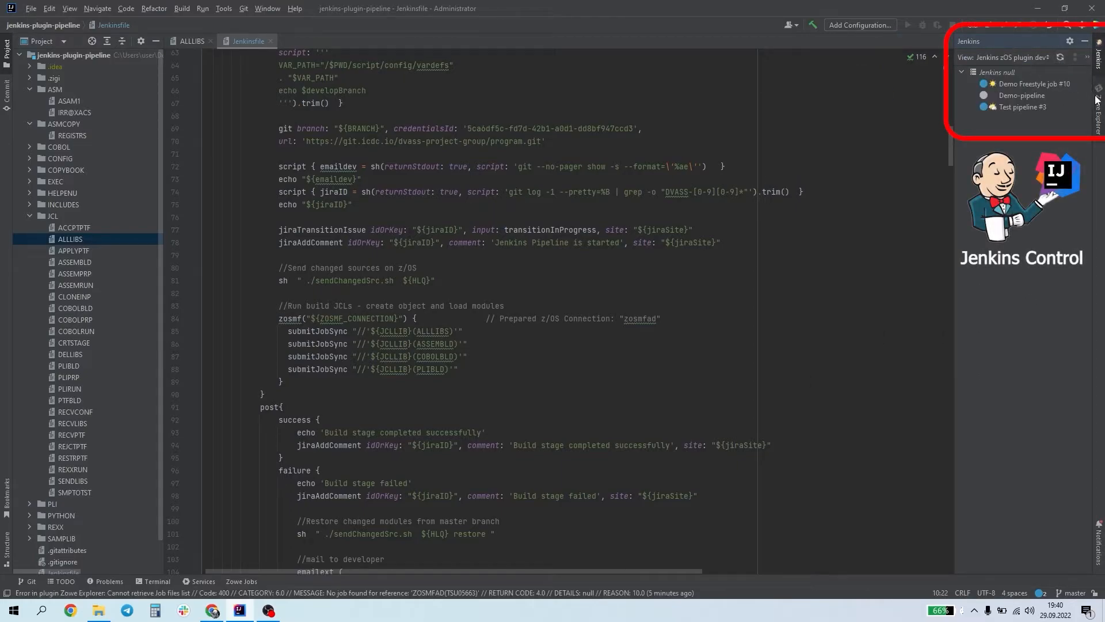
right_click(936, 82)
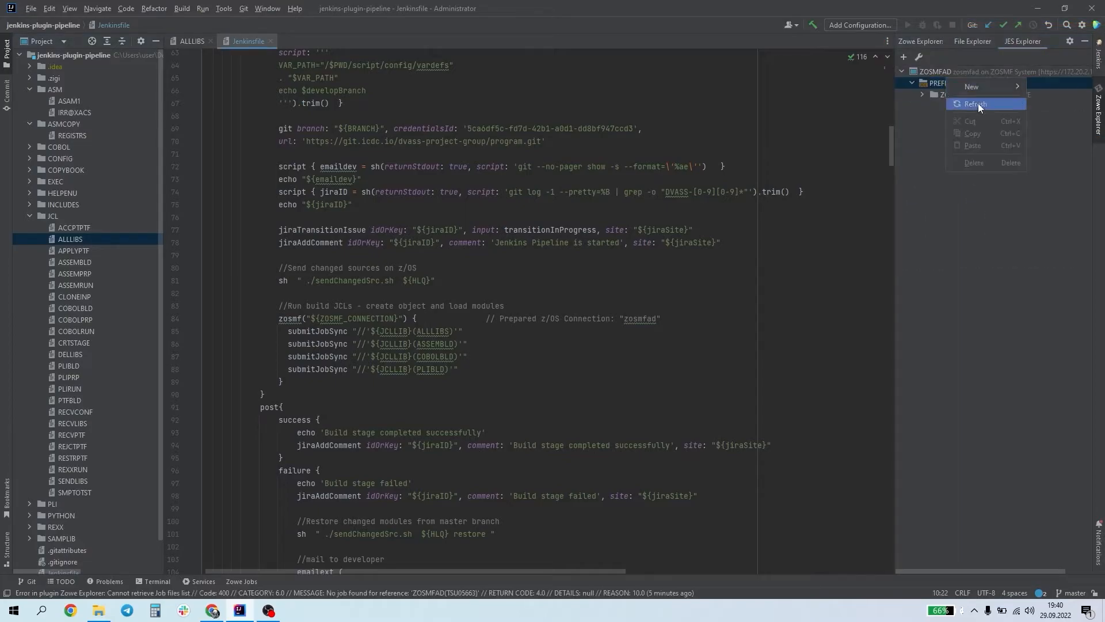
left_click(977, 103)
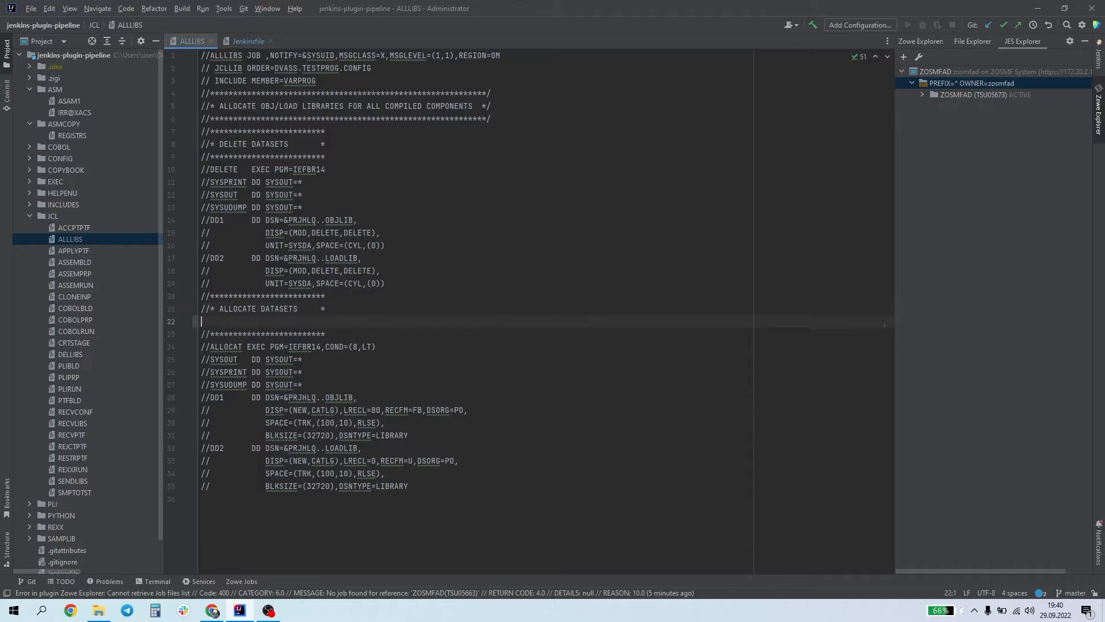
Add '//* NEW LINE OF CODE HERE *' to ALLLIBS and push commit 'DVASS-300 New feature added'
type("//* NEW LINE OF CODE")
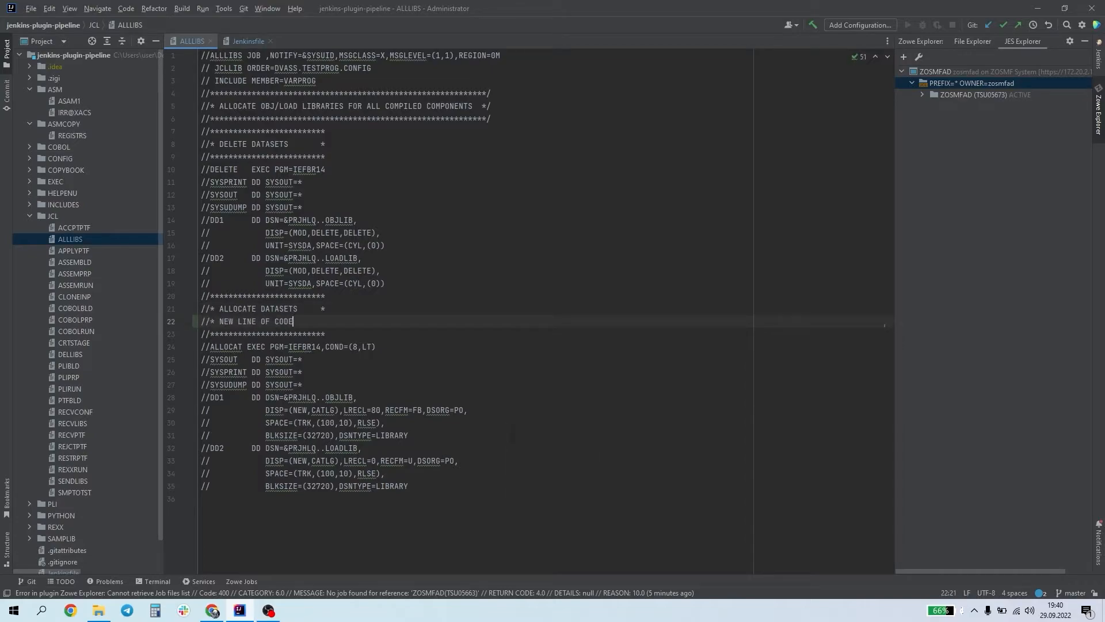
type("HERE *")
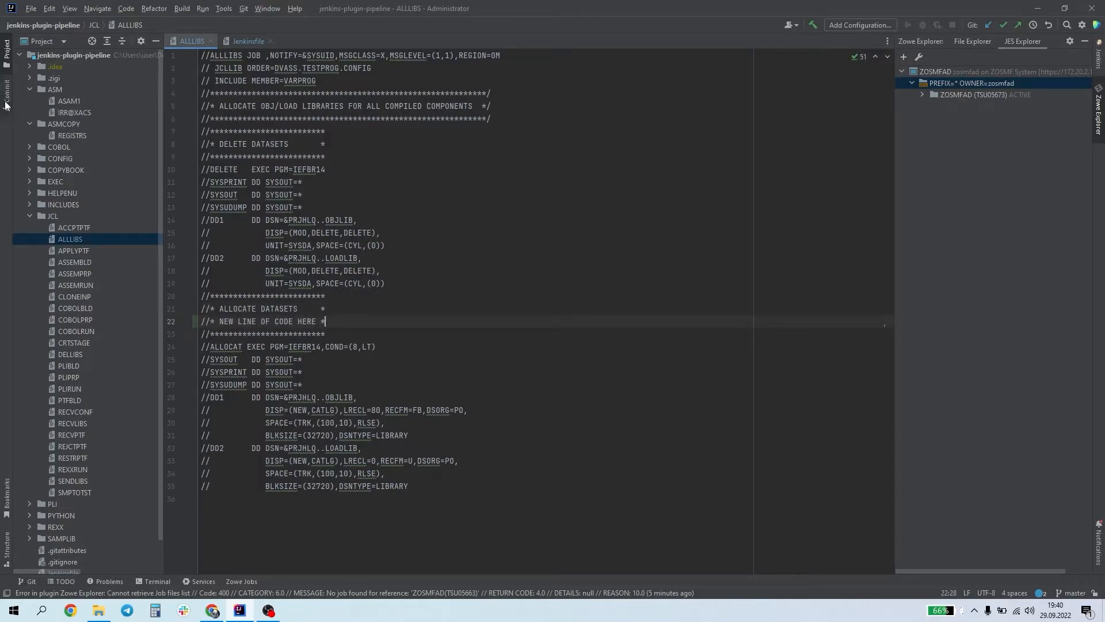
left_click(6, 91)
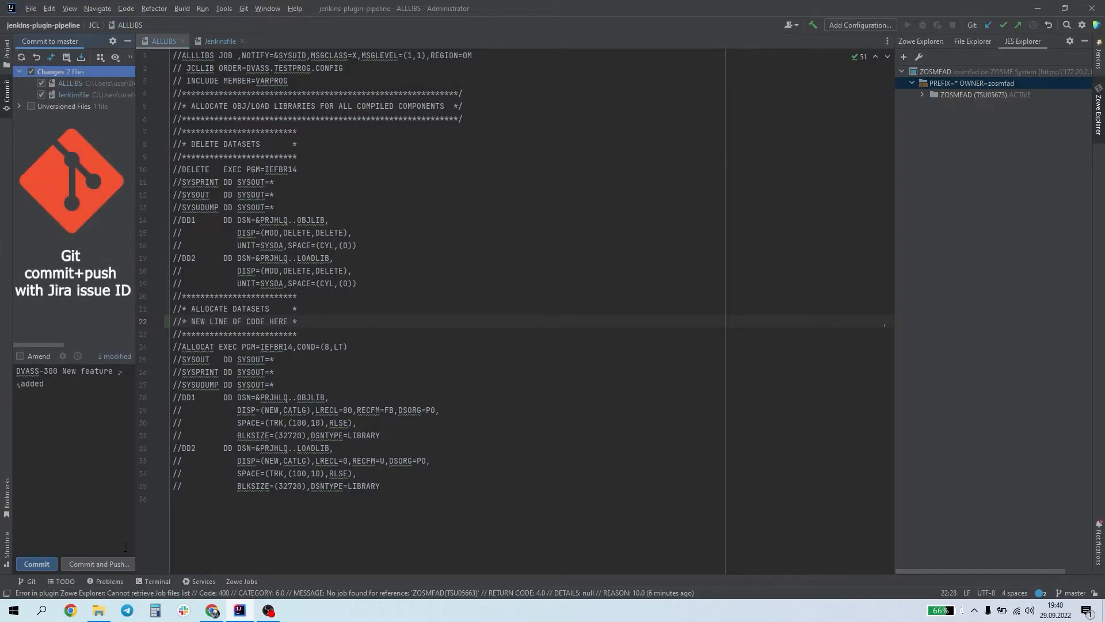
left_click(97, 563)
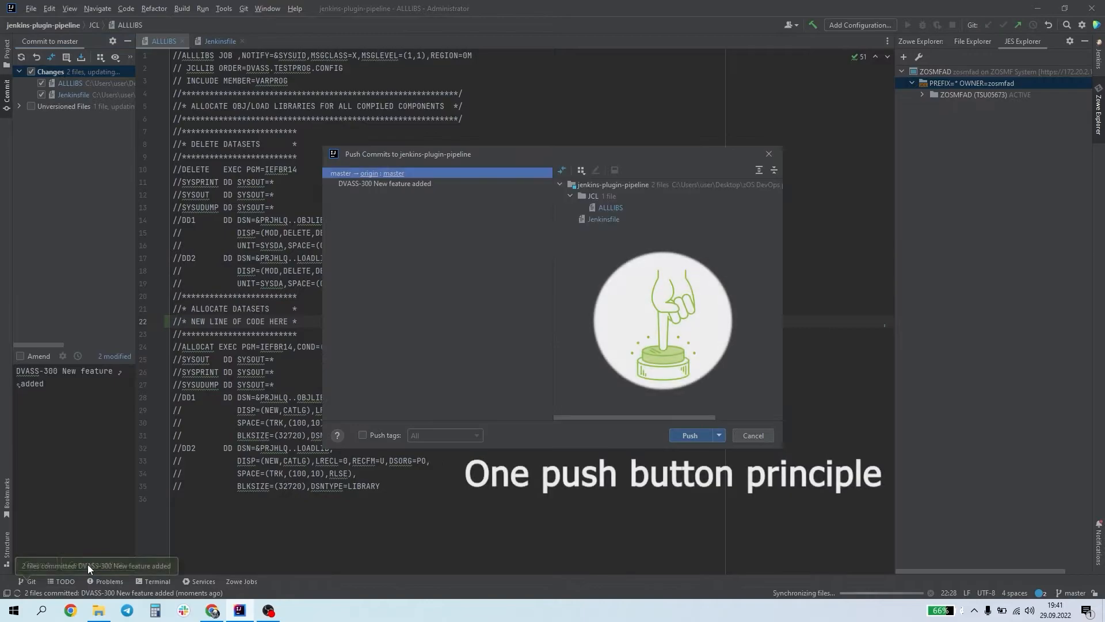
left_click(689, 435)
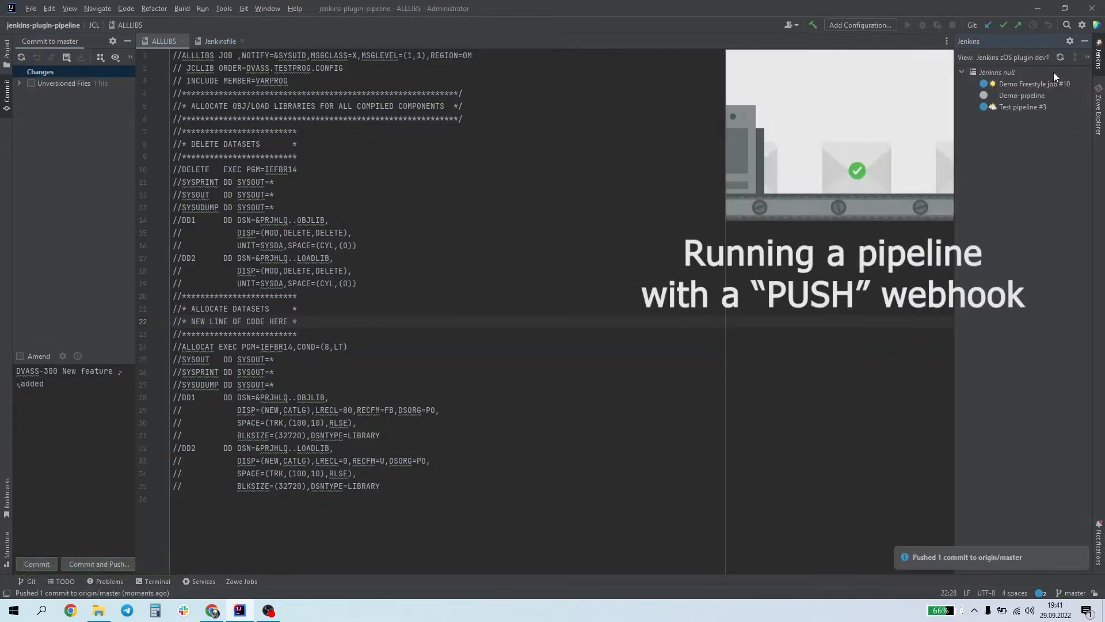
left_click(1044, 57)
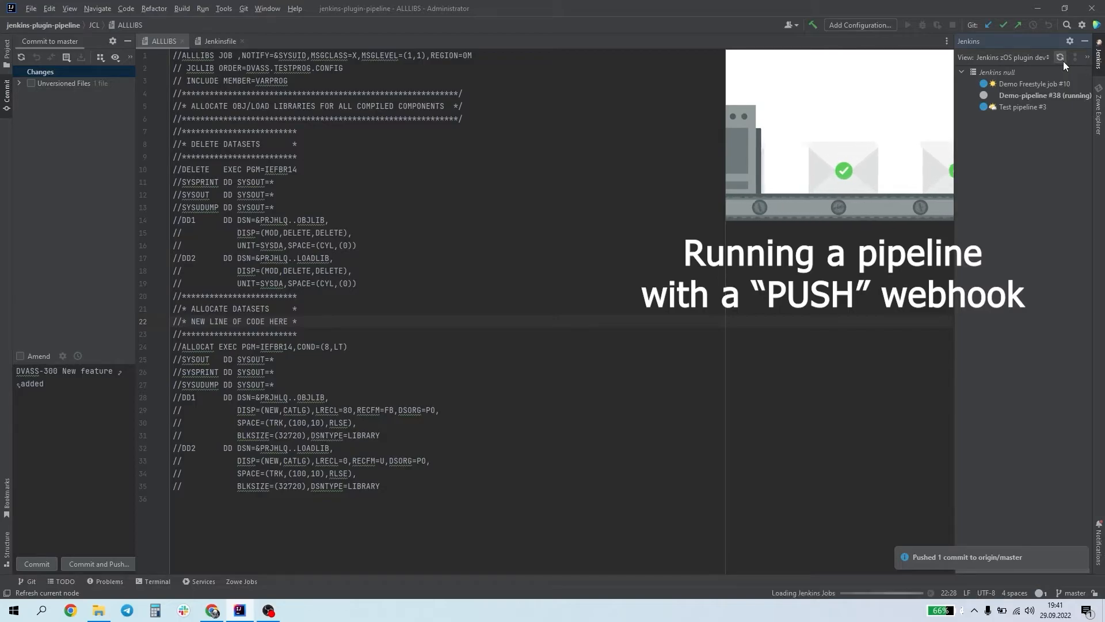
Show the last log of the Demo-pipeline job, build #38
right_click(1046, 95)
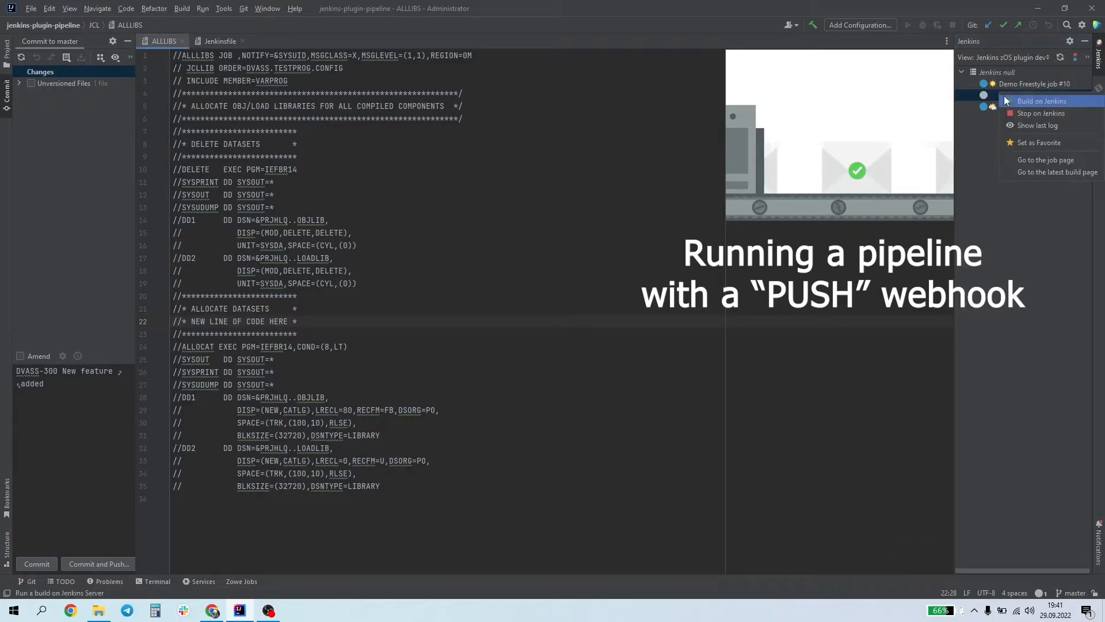
left_click(1030, 101)
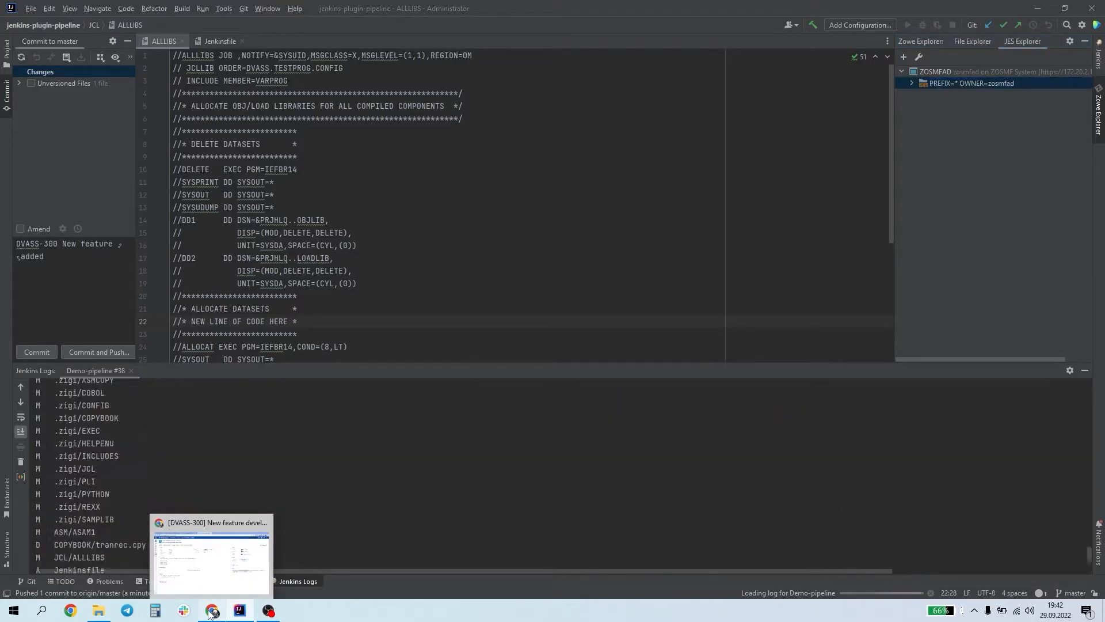
Refresh the JES job list so ALLLIBS JOB05676 appears with its spool files
left_click(211, 610)
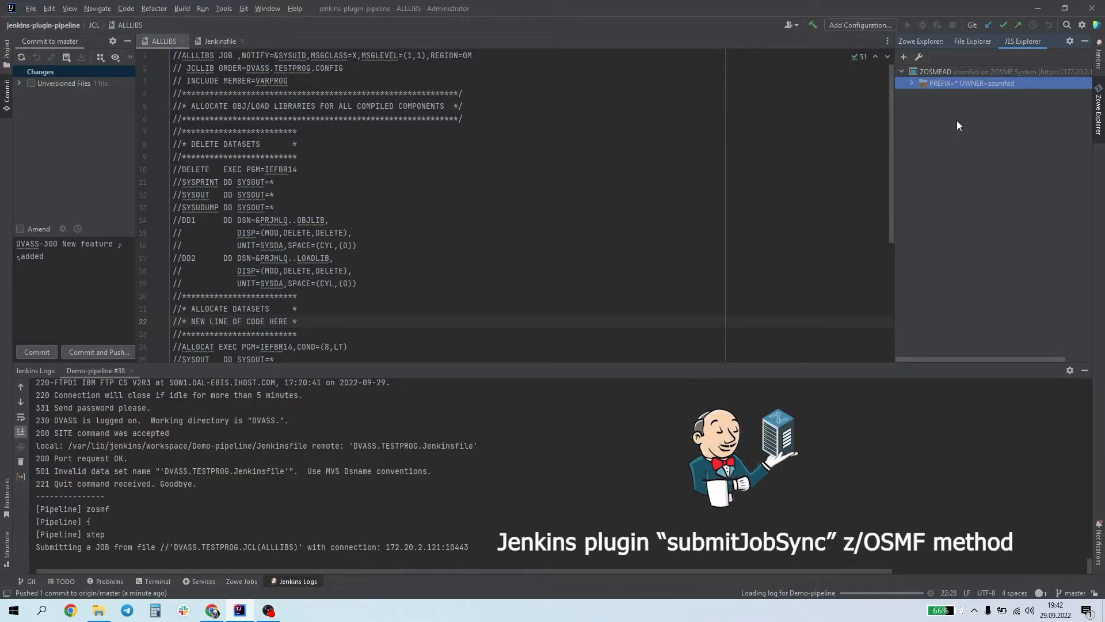
right_click(971, 83)
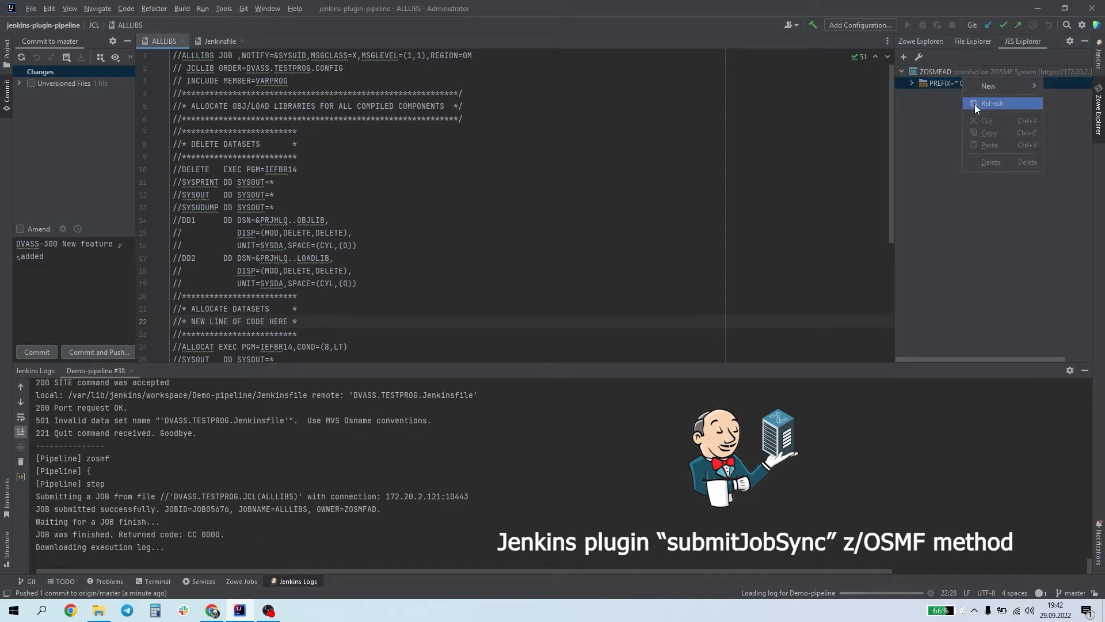
left_click(992, 103)
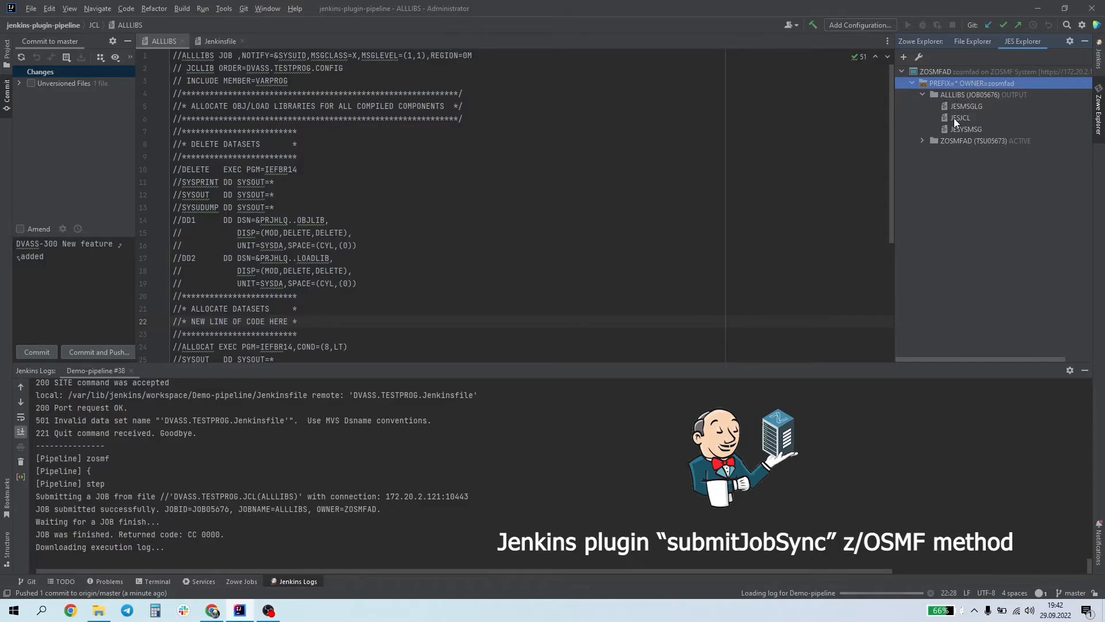
Open JESMSGLG for ALLLIBS JOB05676, confirming RC=0000, then collapse the job node
double_click(967, 106)
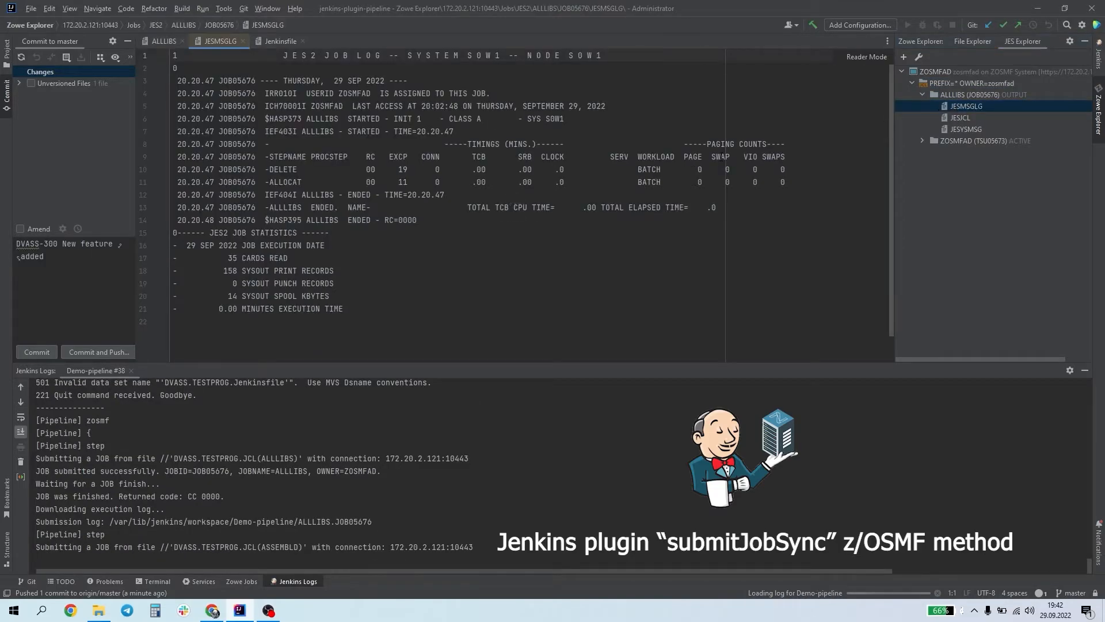
left_click(922, 94)
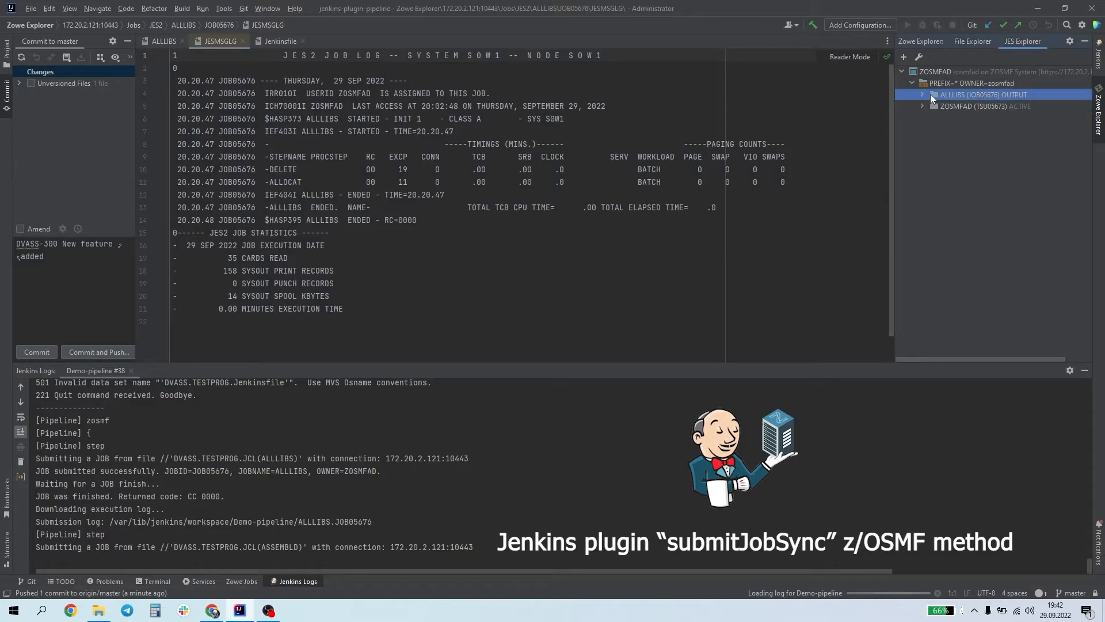
left_click(979, 83)
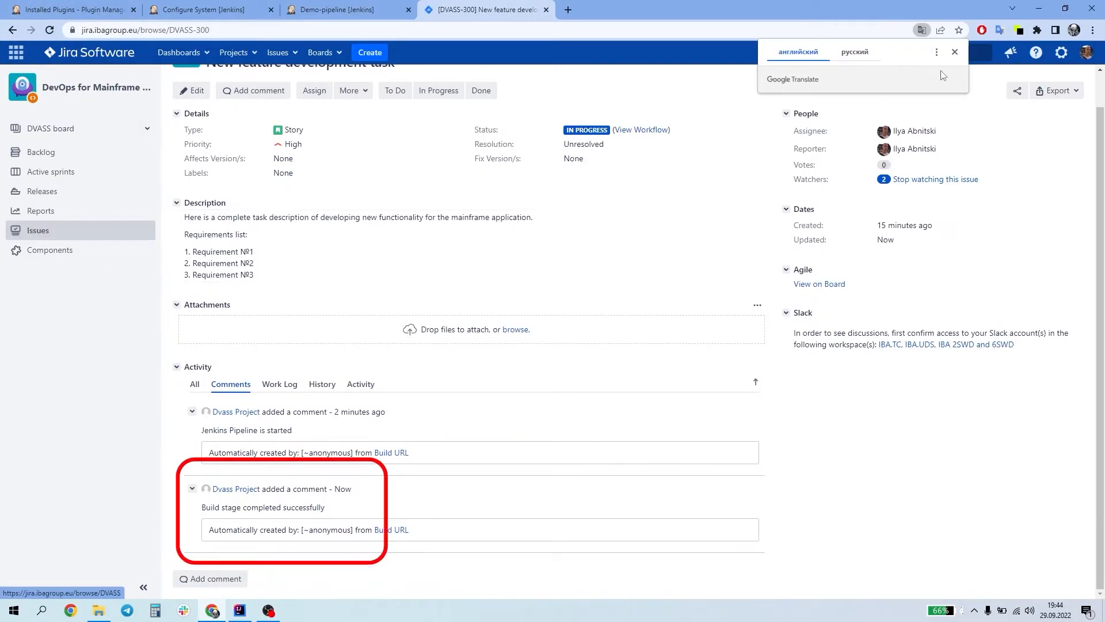
Return to IntelliJ IDEA and follow Demo-pipeline #38's log as it submits APPLYPTF
left_click(955, 51)
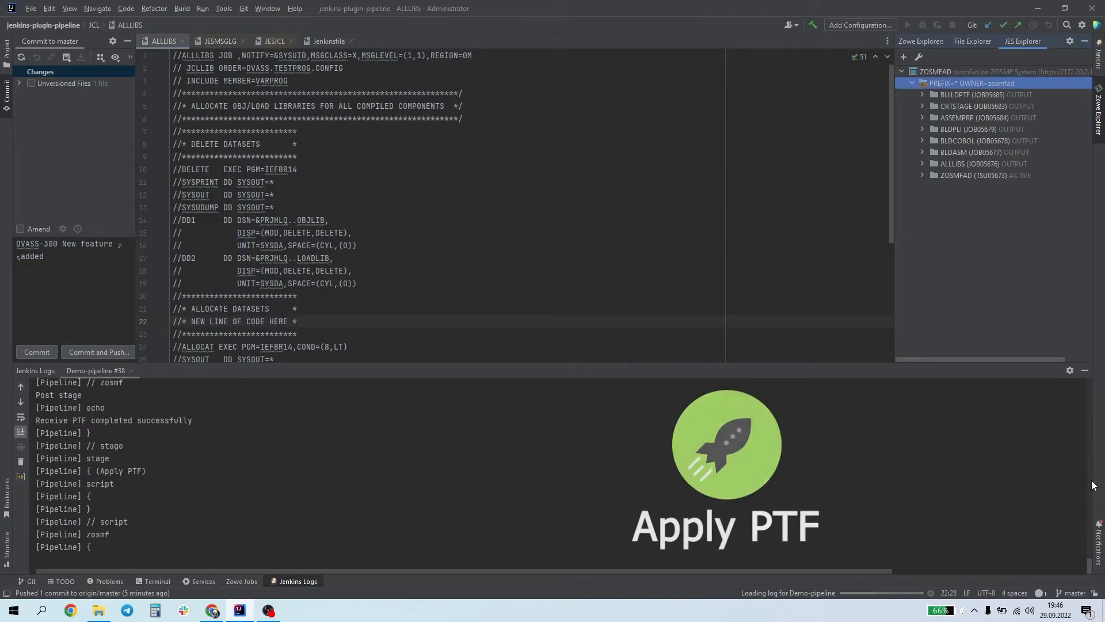
scroll("down", 3)
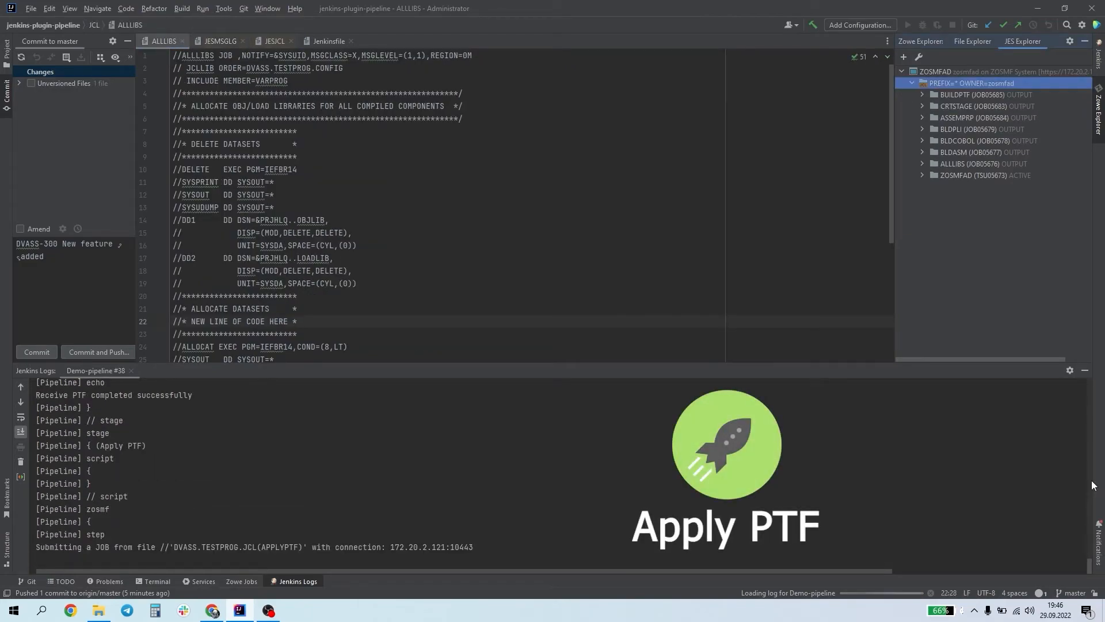